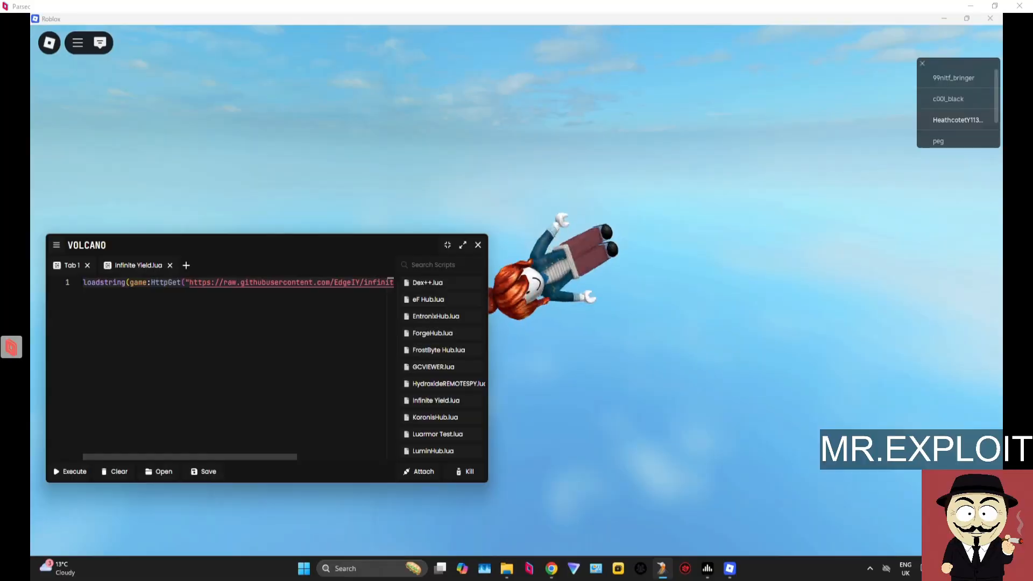
# - Attach Volcano to the running Roblox game, triggering the version mismatch error
pyautogui.click(99, 42)
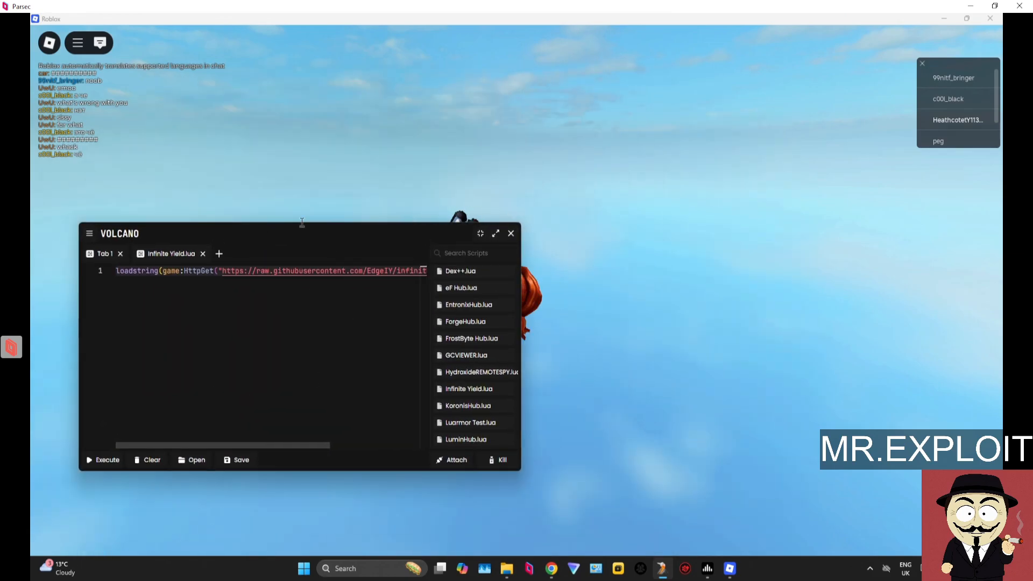
pyautogui.click(456, 460)
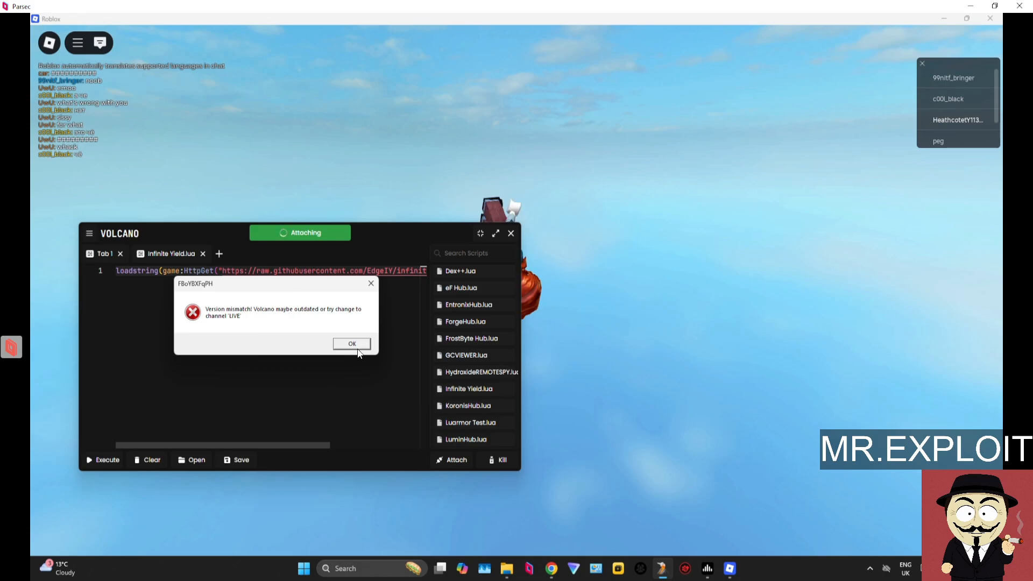
# - Dismiss the error and view the user-channel page showing channel zdisablemimallocwindows
pyautogui.click(352, 343)
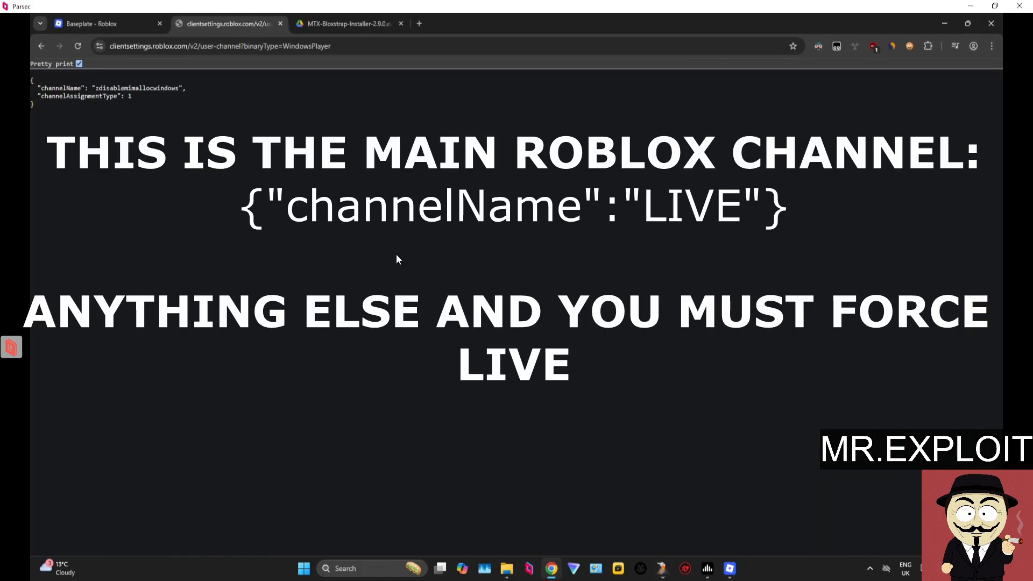
pyautogui.moveTo(387, 256)
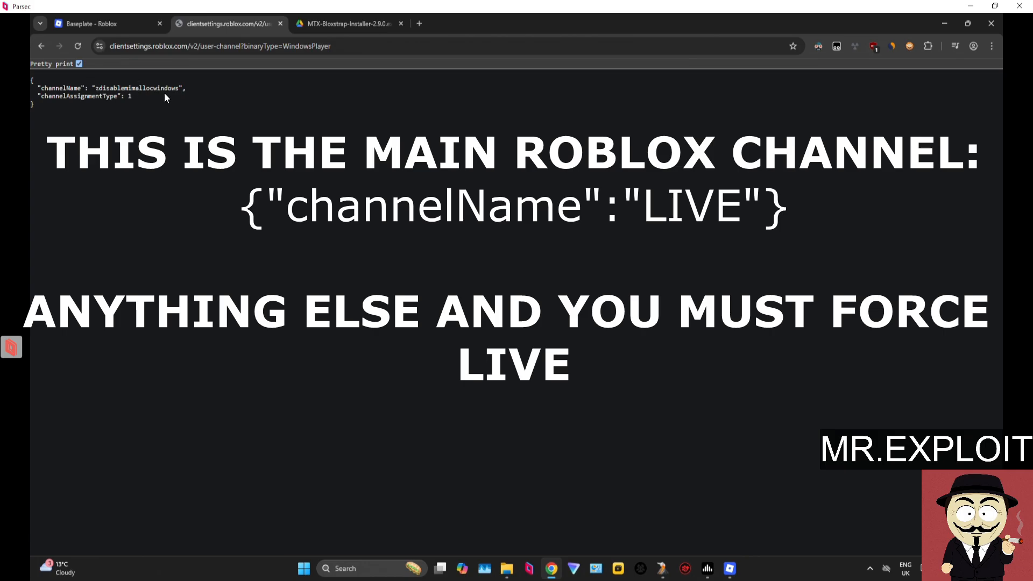
pyautogui.moveTo(125, 99)
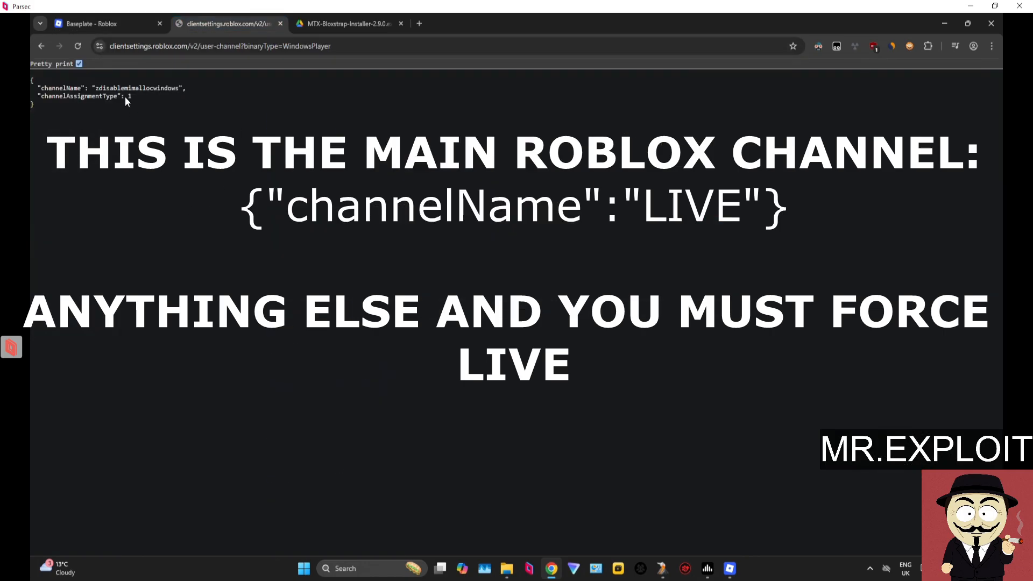
pyautogui.moveTo(143, 120)
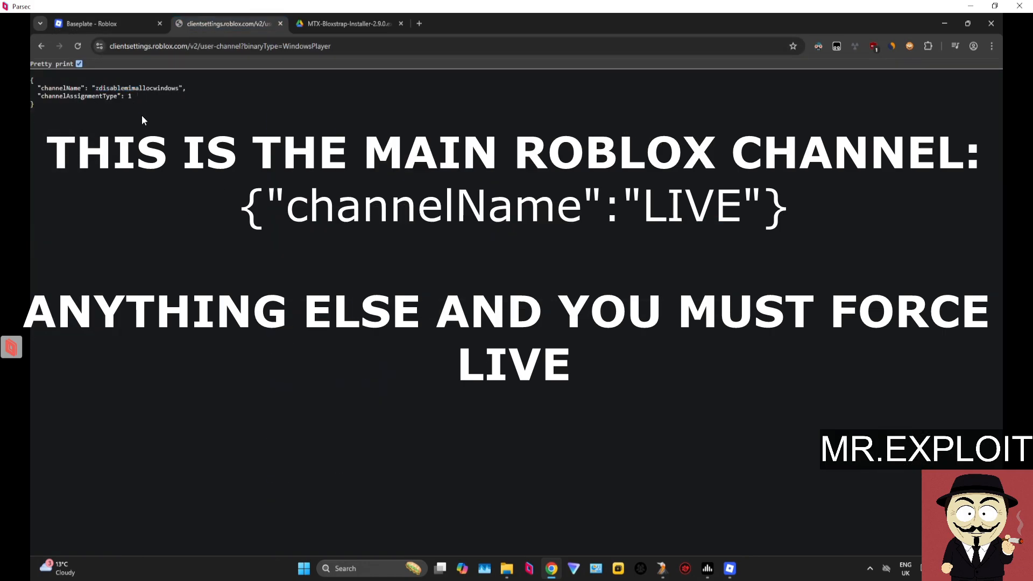
pyautogui.moveTo(546, 384)
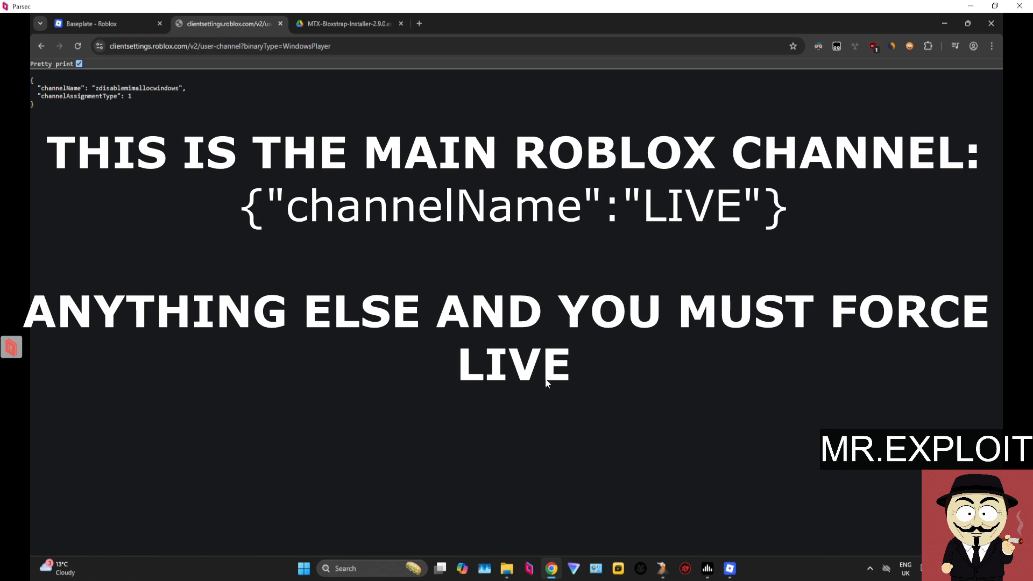
pyautogui.moveTo(686, 485)
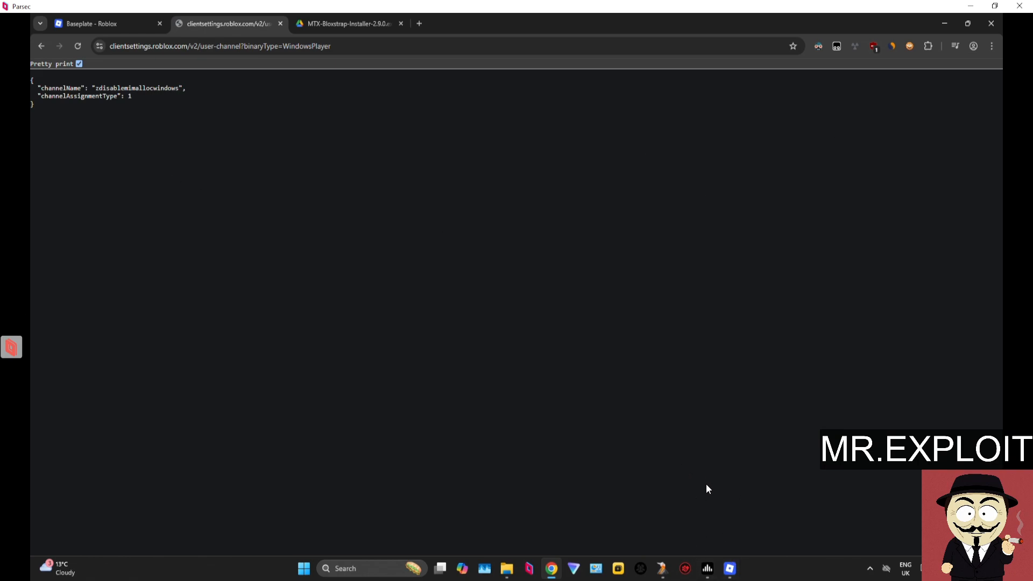
pyautogui.moveTo(639, 336)
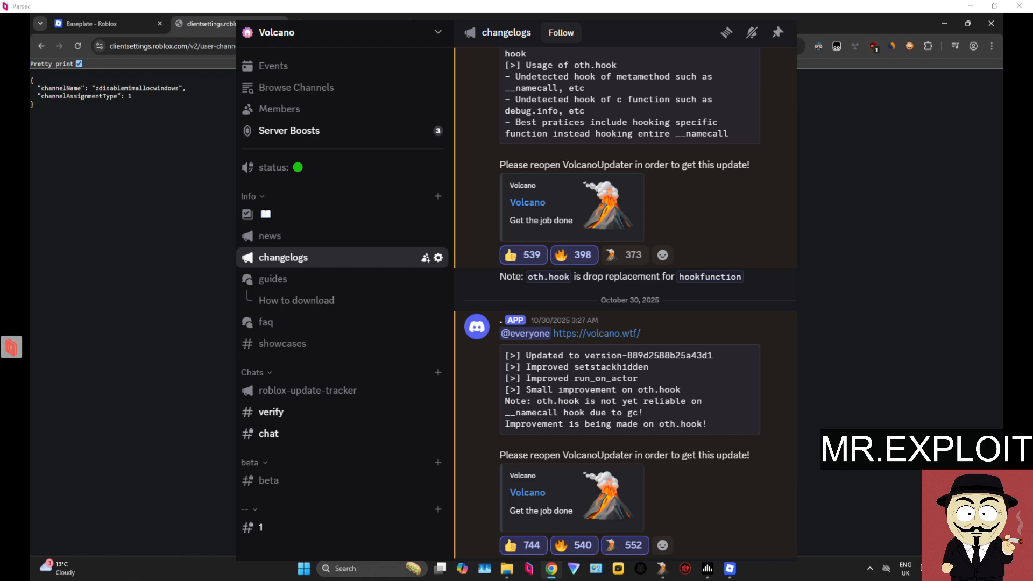
pyautogui.moveTo(798, 310)
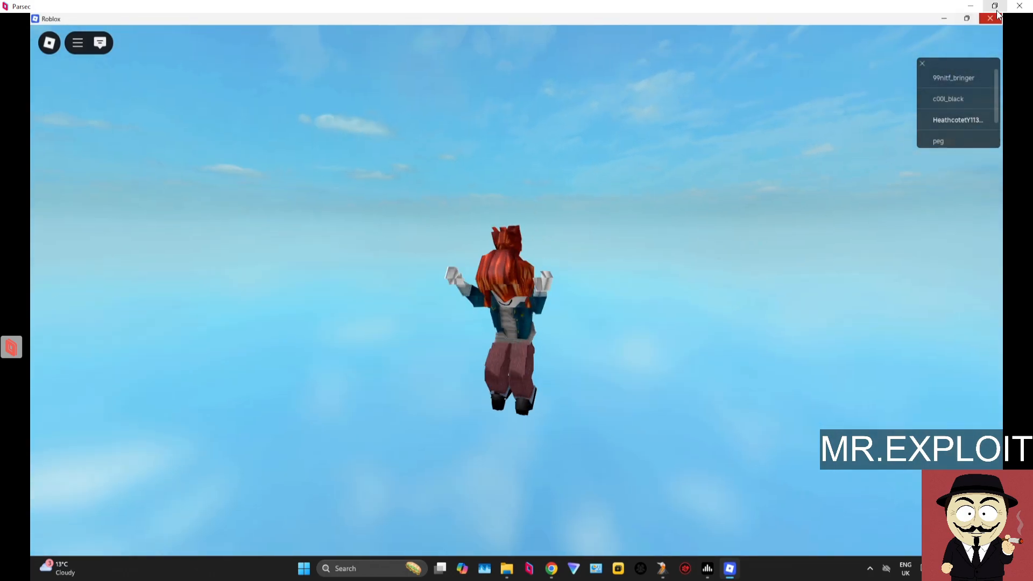
# - Open the Google Drive page for MTX-Bloxstrap-Installer-2.9.0.exe in Chrome
pyautogui.click(990, 18)
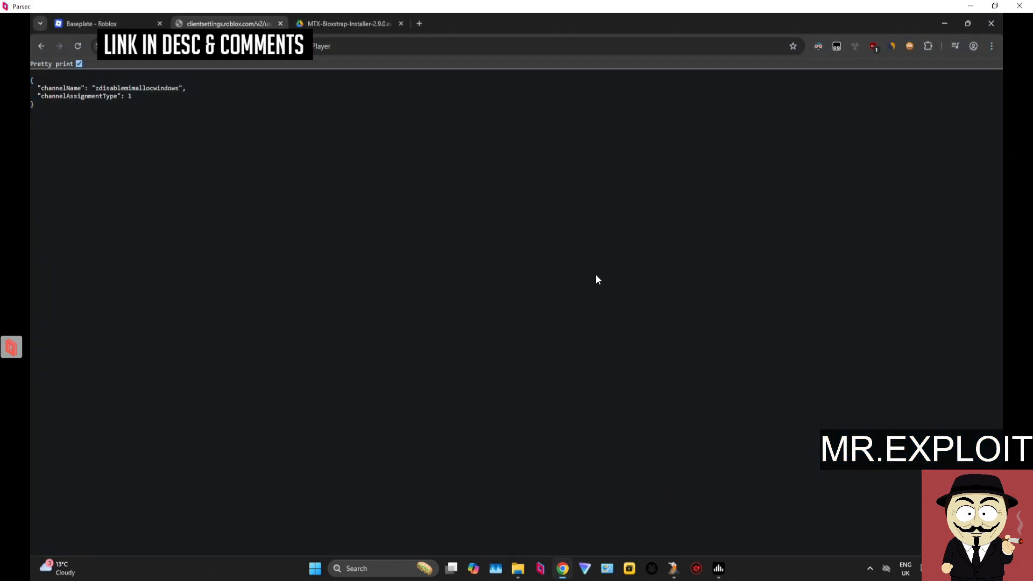
pyautogui.click(349, 23)
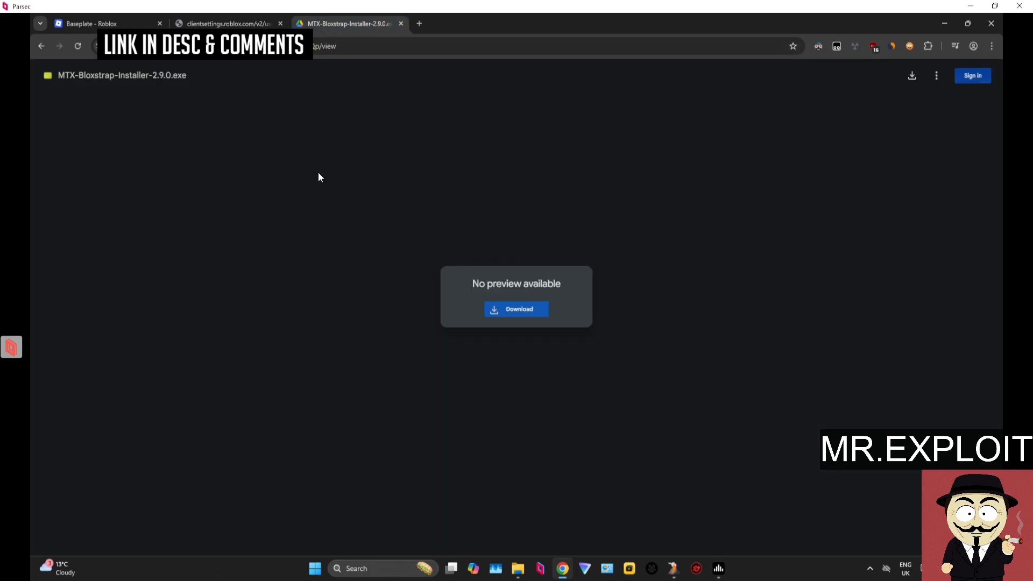
pyautogui.moveTo(336, 227)
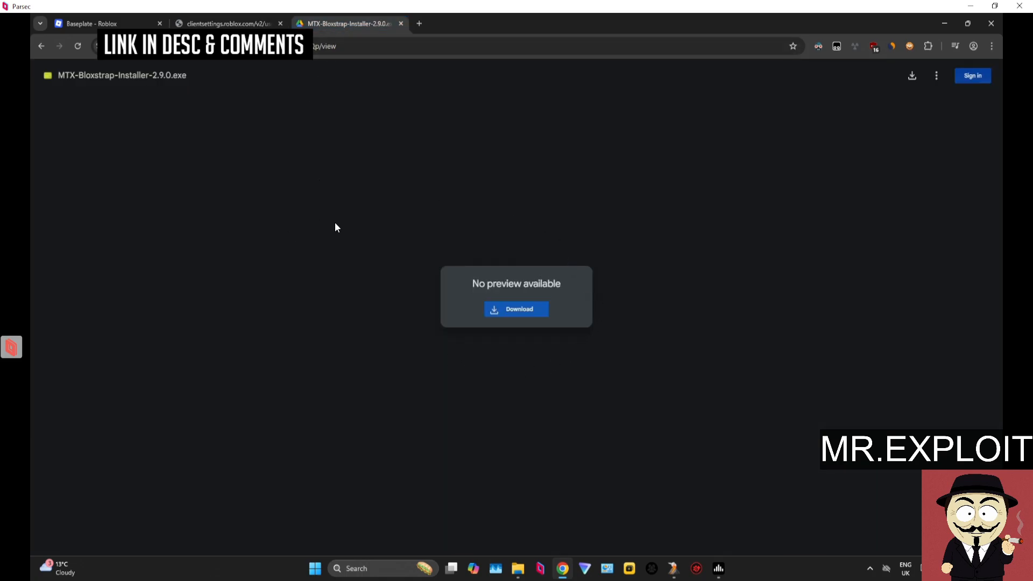
pyautogui.moveTo(358, 187)
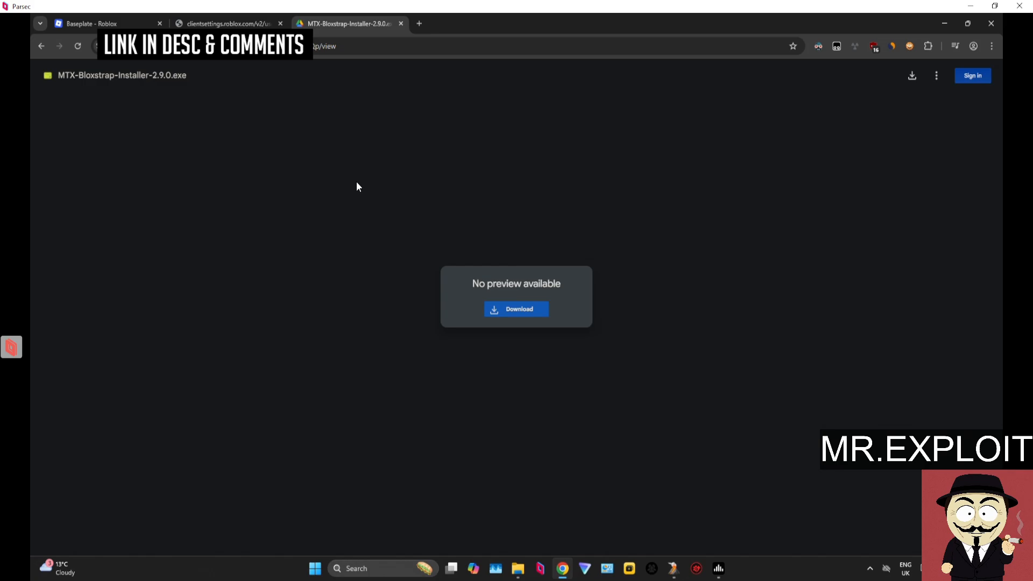
pyautogui.moveTo(79, 77)
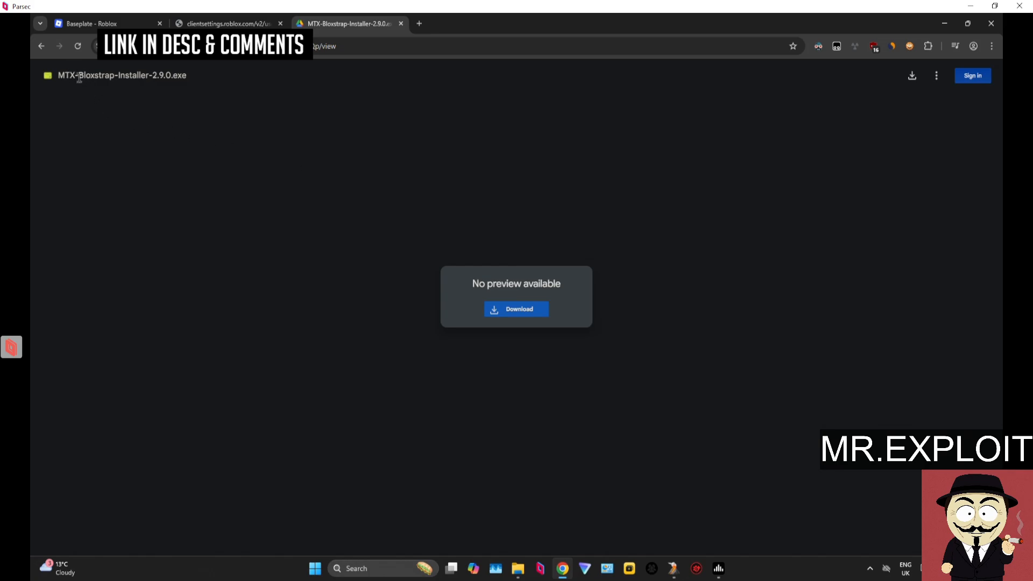
pyautogui.moveTo(478, 159)
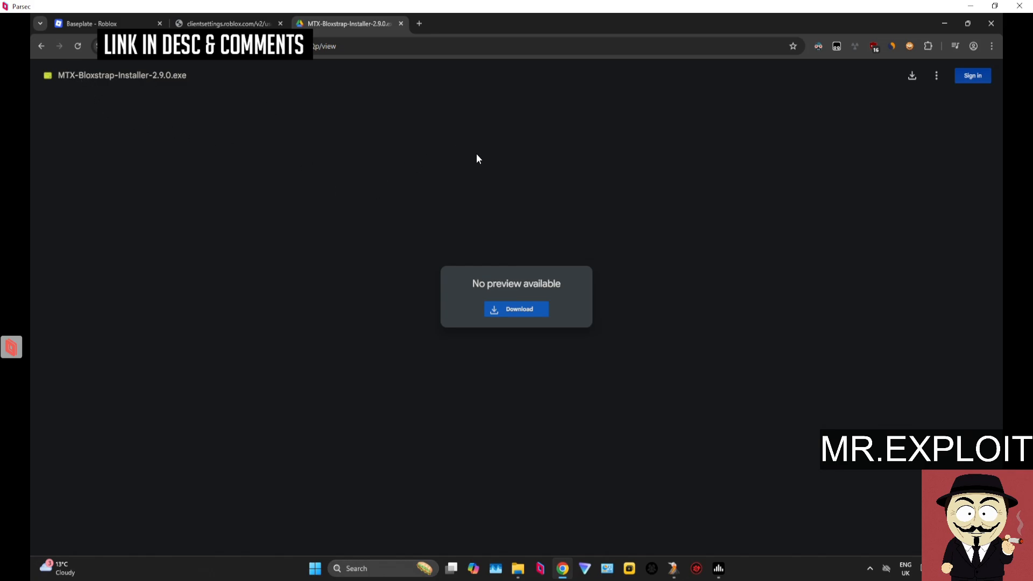
pyautogui.moveTo(416, 496)
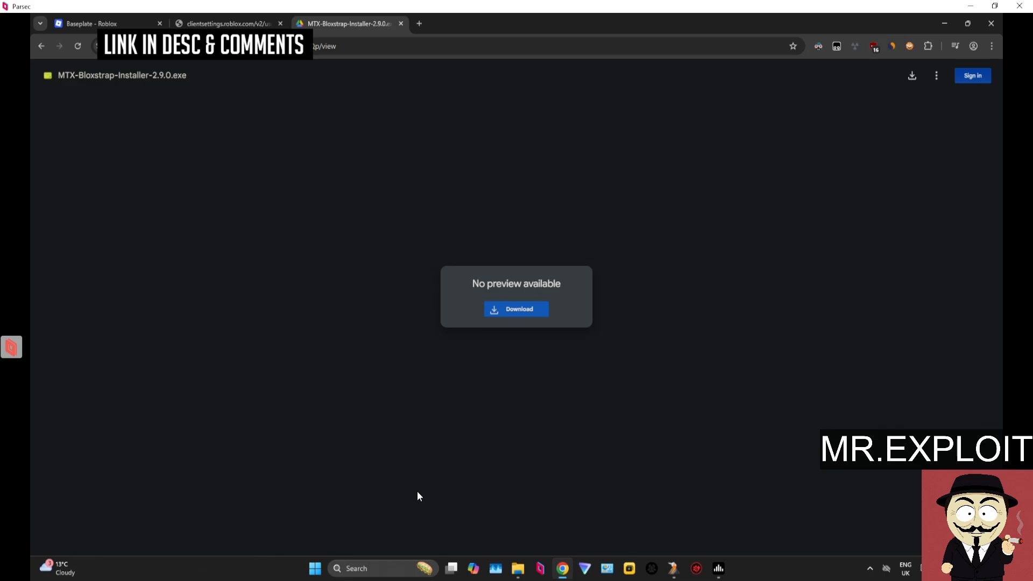
pyautogui.click(356, 568)
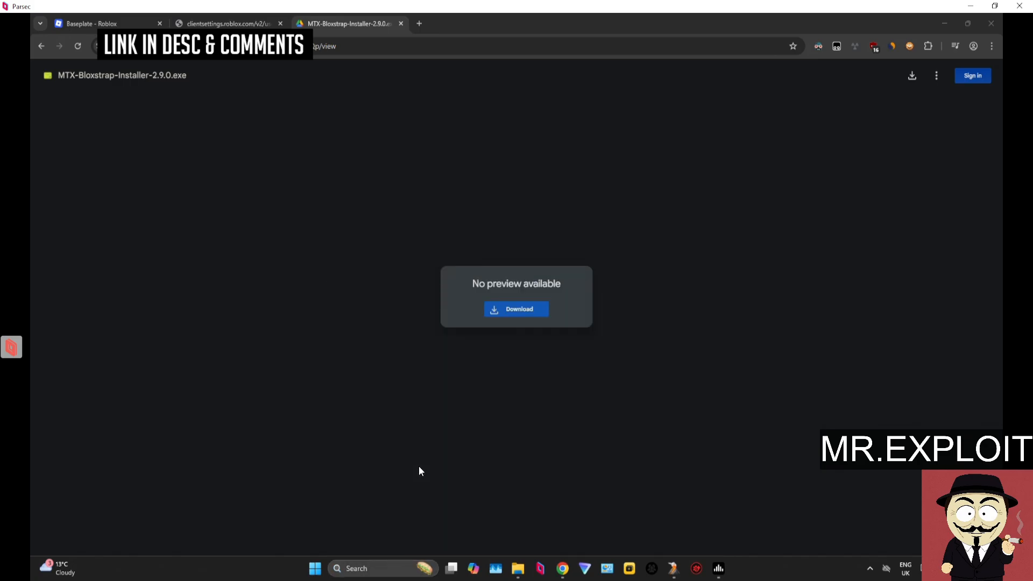
# - Browse AppData\Local in File Explorer and select the Roblox folder
pyautogui.click(519, 568)
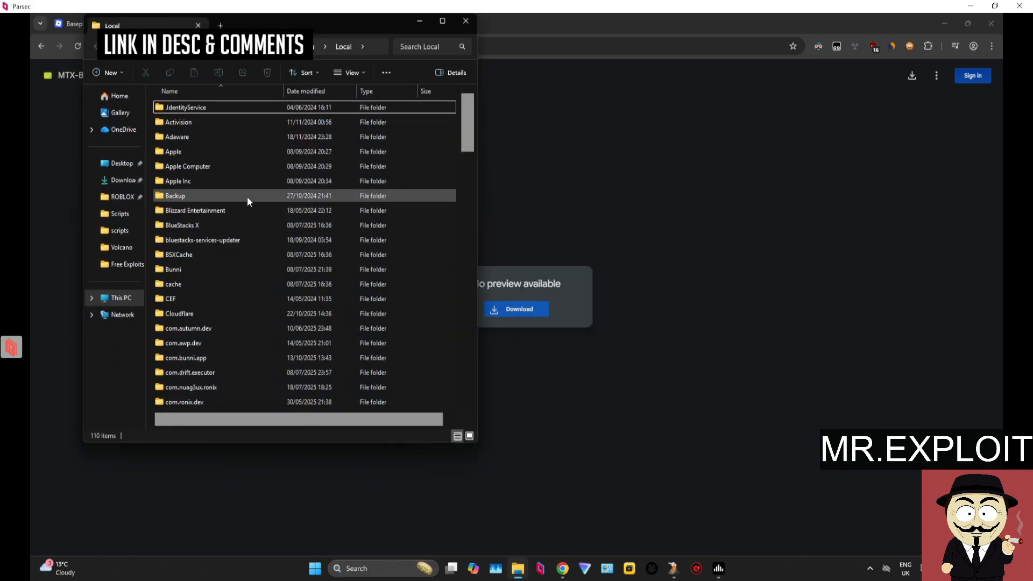
pyautogui.scroll(-3)
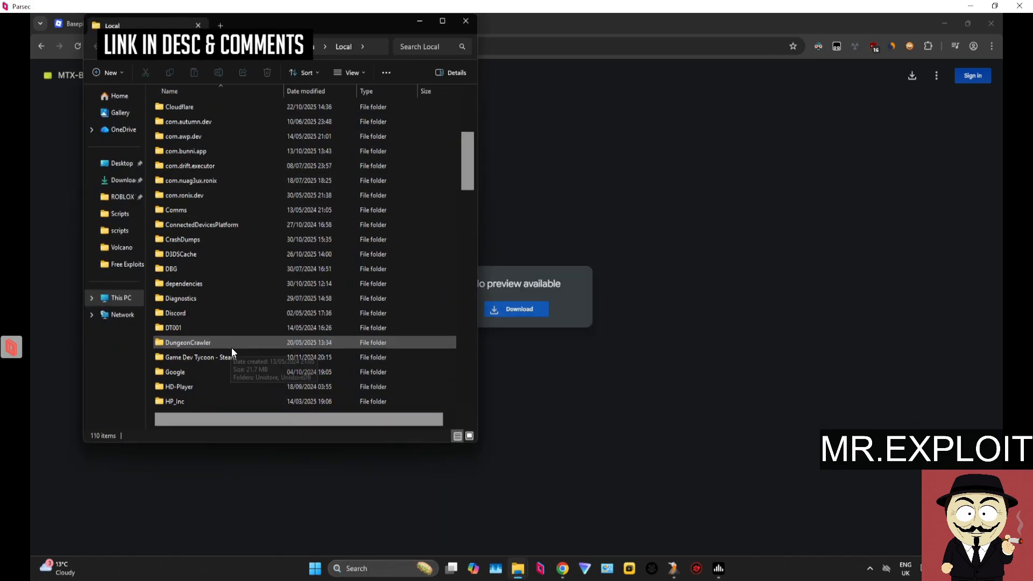
pyautogui.scroll(-3)
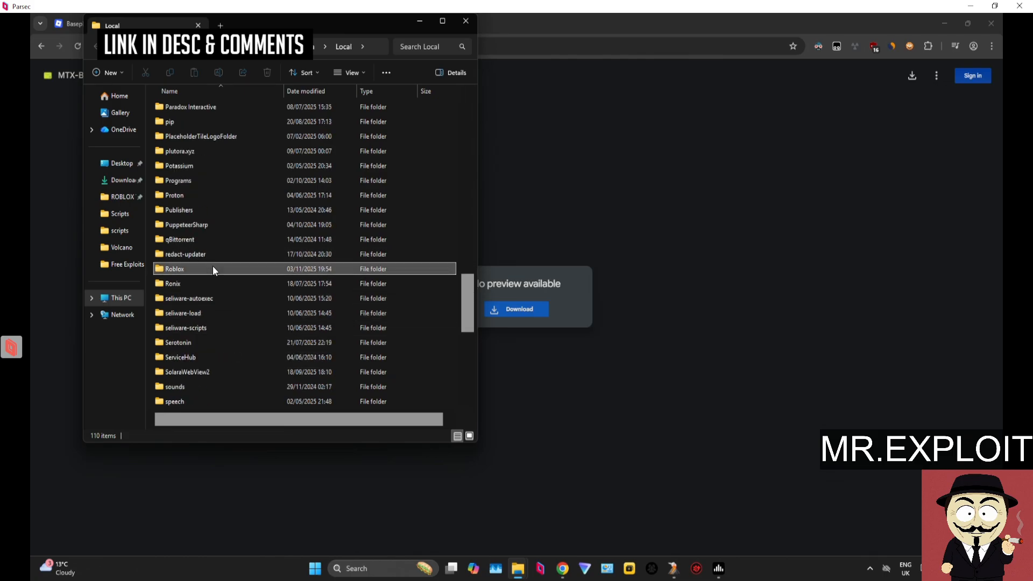
pyautogui.click(268, 72)
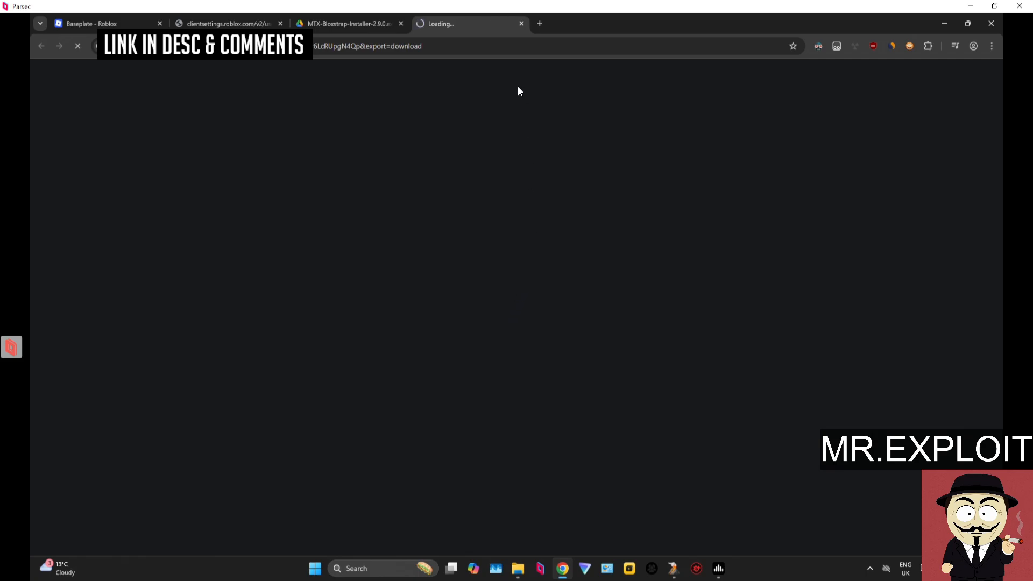
pyautogui.moveTo(490, 197)
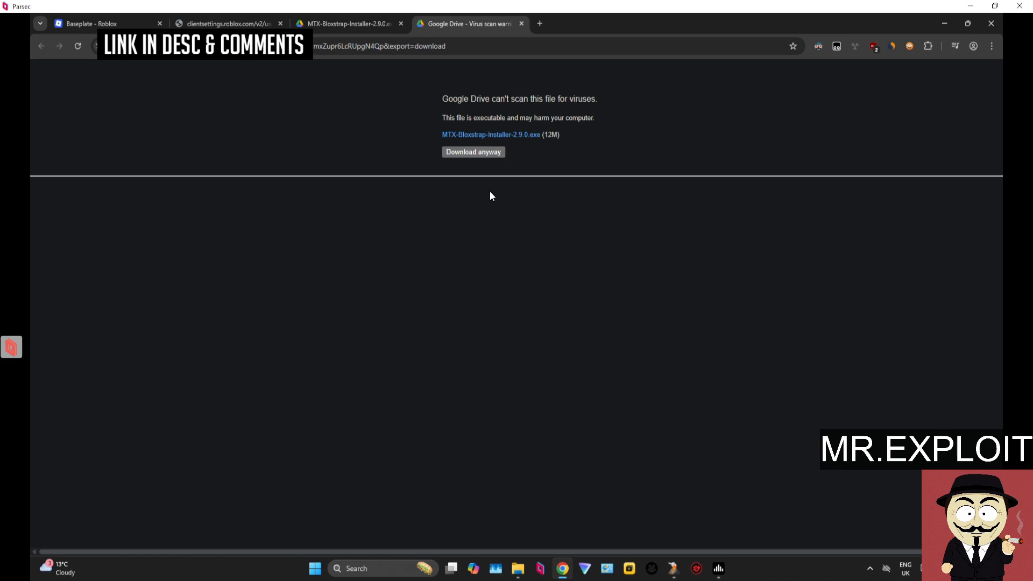
# - Download MTX-Bloxstrap-Installer-2.9.0.exe anyway past the virus scan warning
pyautogui.click(473, 151)
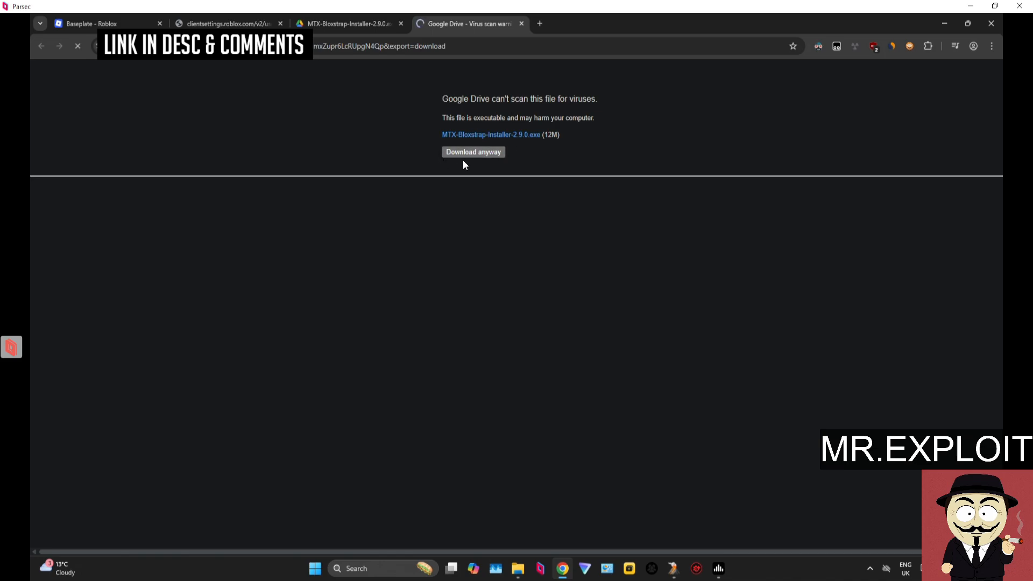
pyautogui.moveTo(472, 142)
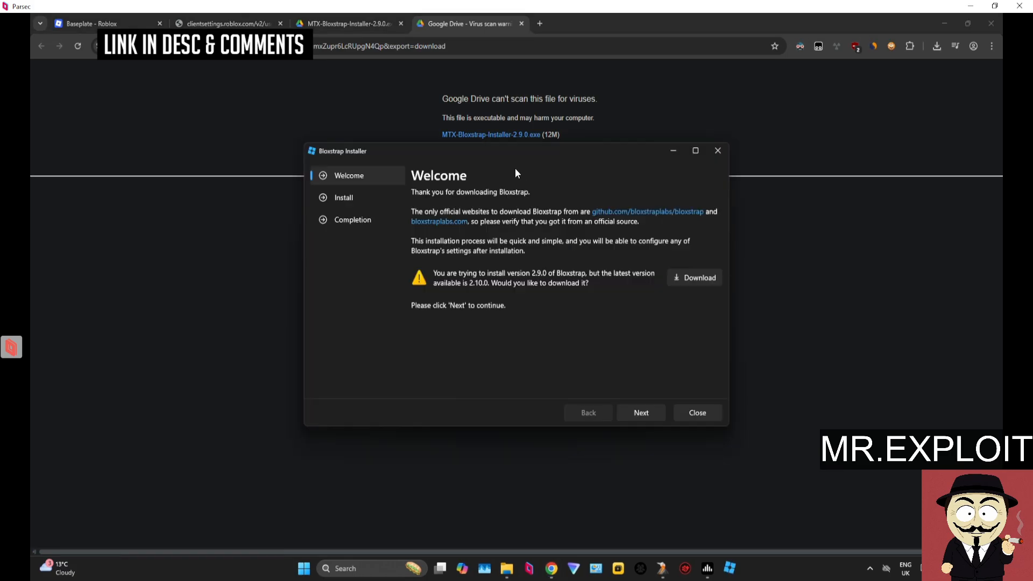
# - Install Bloxstrap with the default path and shortcuts, letting it install Roblox
pyautogui.click(639, 413)
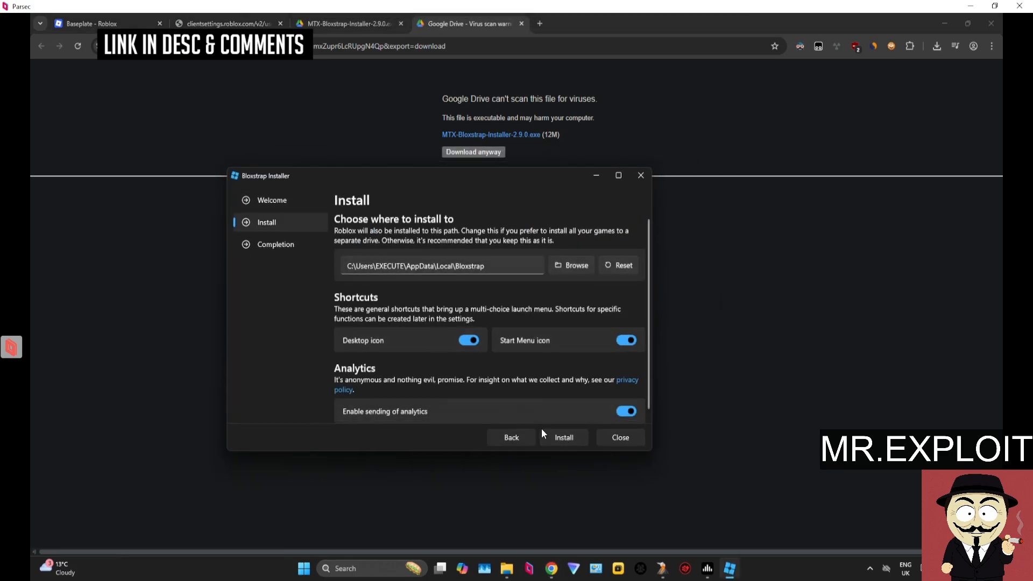
pyautogui.click(563, 437)
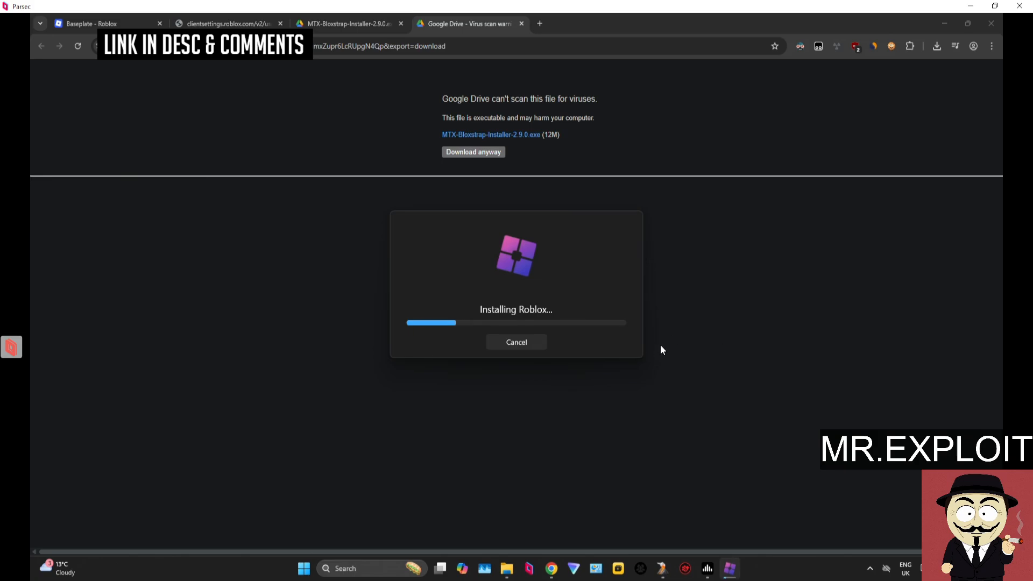
pyautogui.moveTo(625, 329)
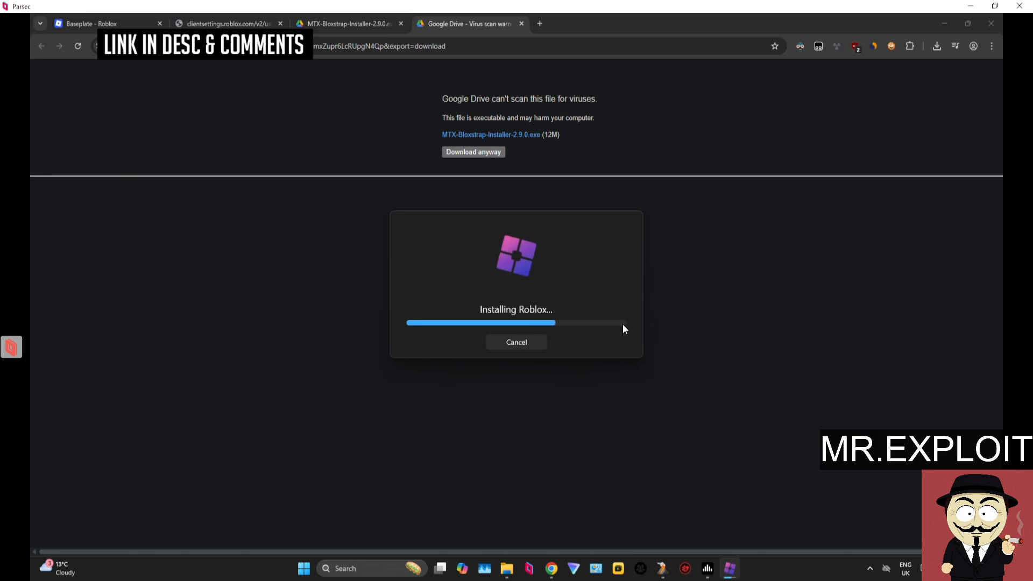
pyautogui.click(516, 342)
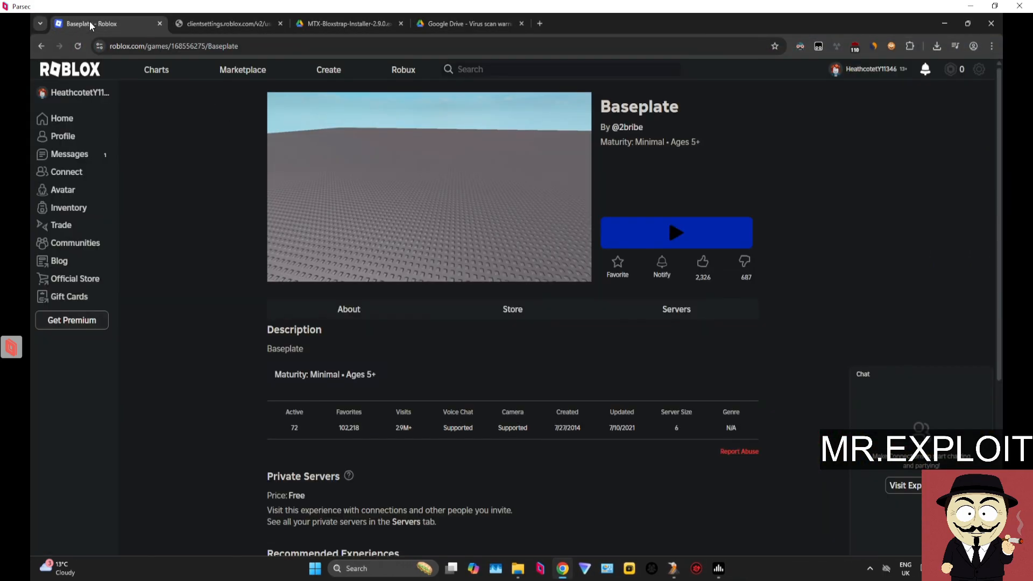
pyautogui.moveTo(676, 232)
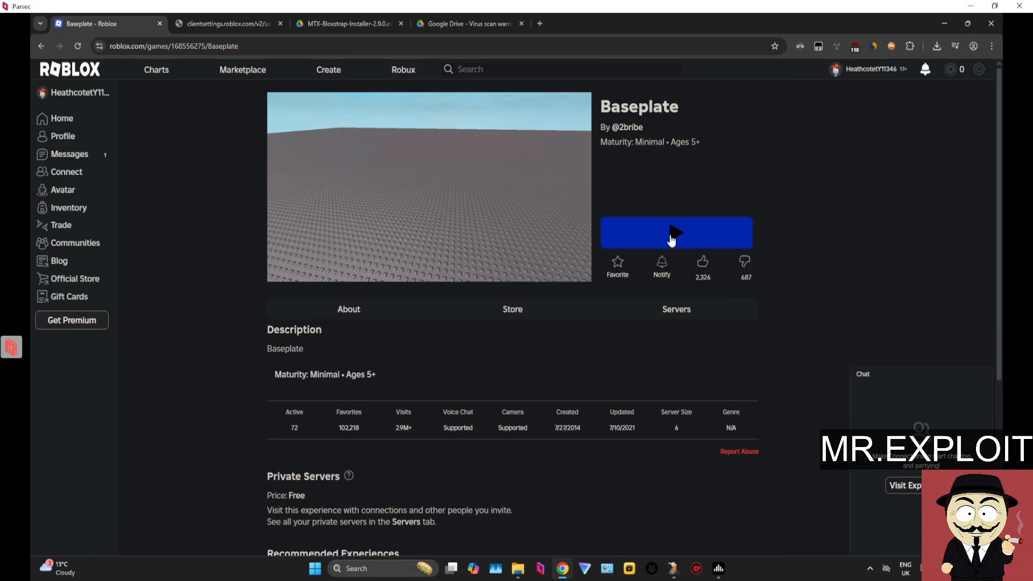
# - Launch the Baseplate game from its Roblox page
pyautogui.click(676, 232)
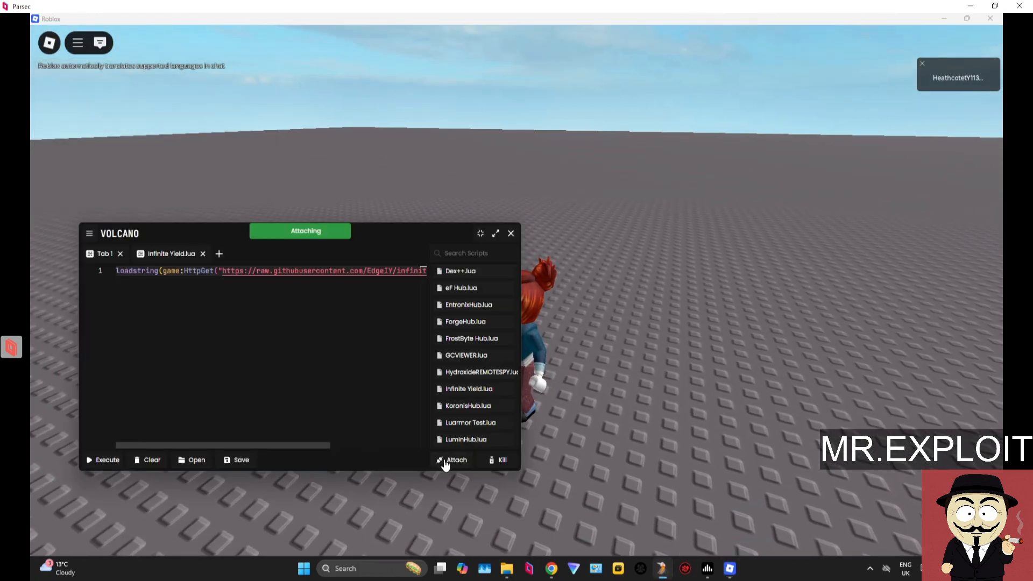
# - Attach Volcano to the running Baseplate game
pyautogui.click(455, 459)
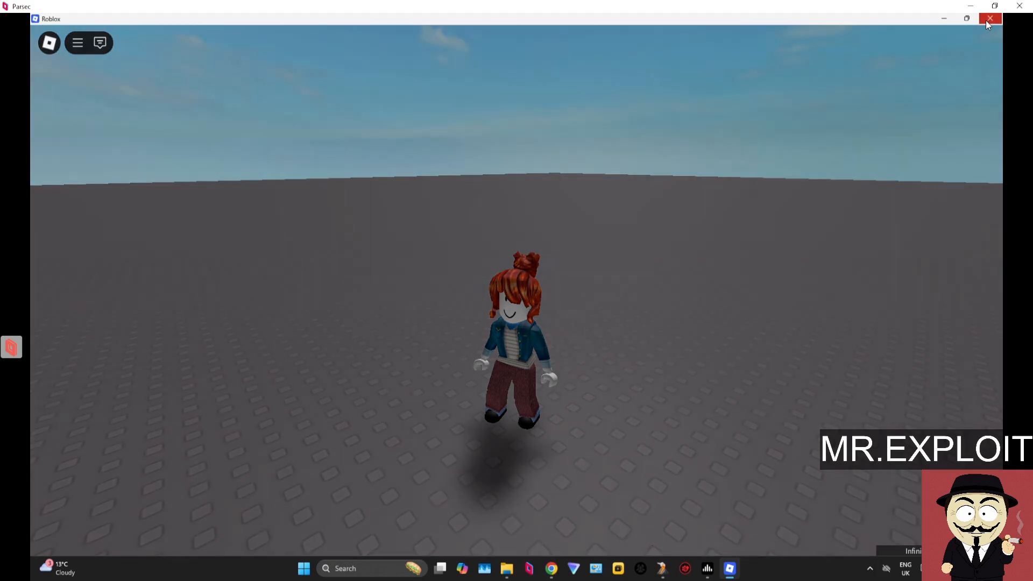
# - Close the Roblox game window, leaving Volcano open
pyautogui.click(991, 18)
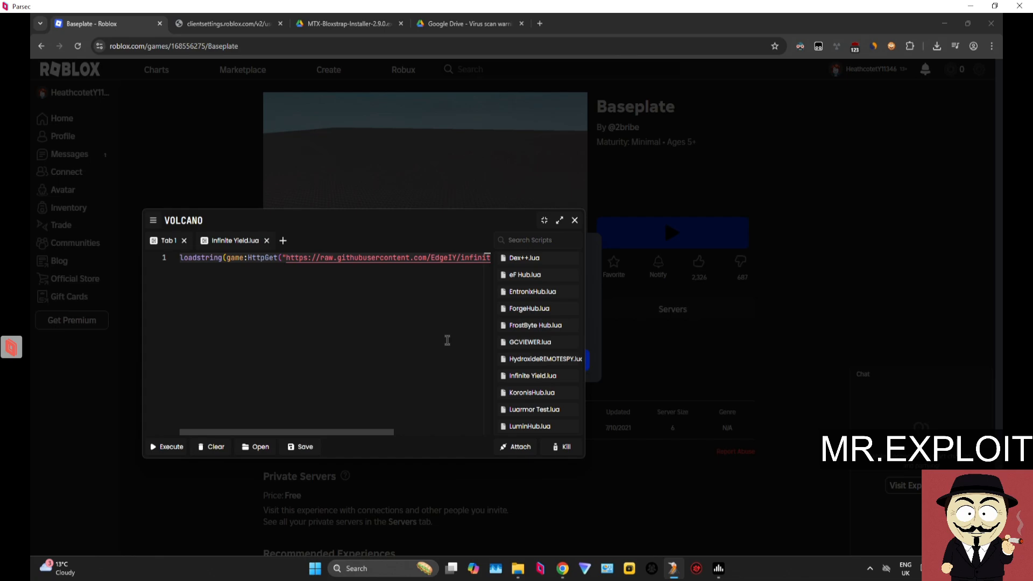
pyautogui.moveTo(426, 375)
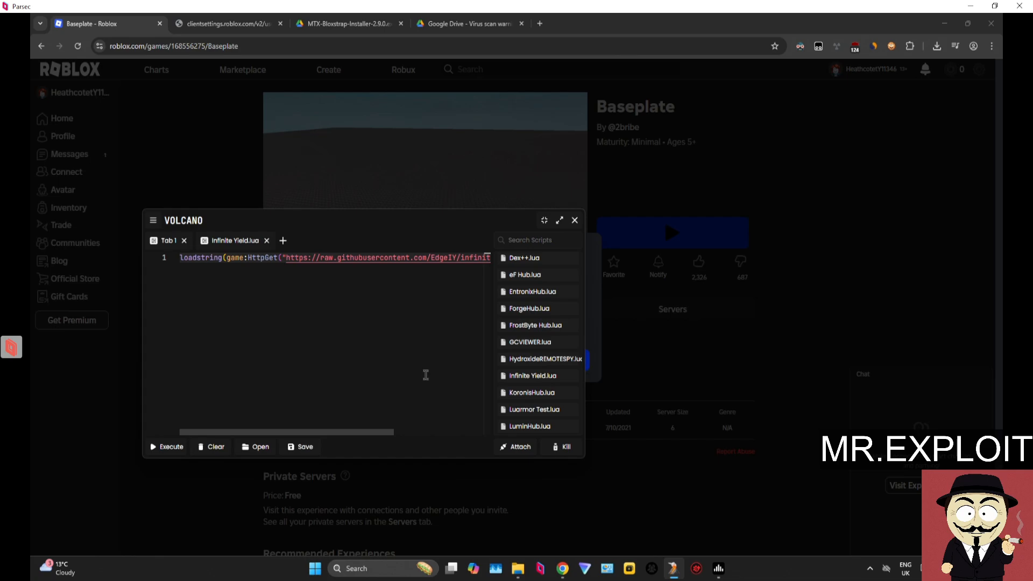